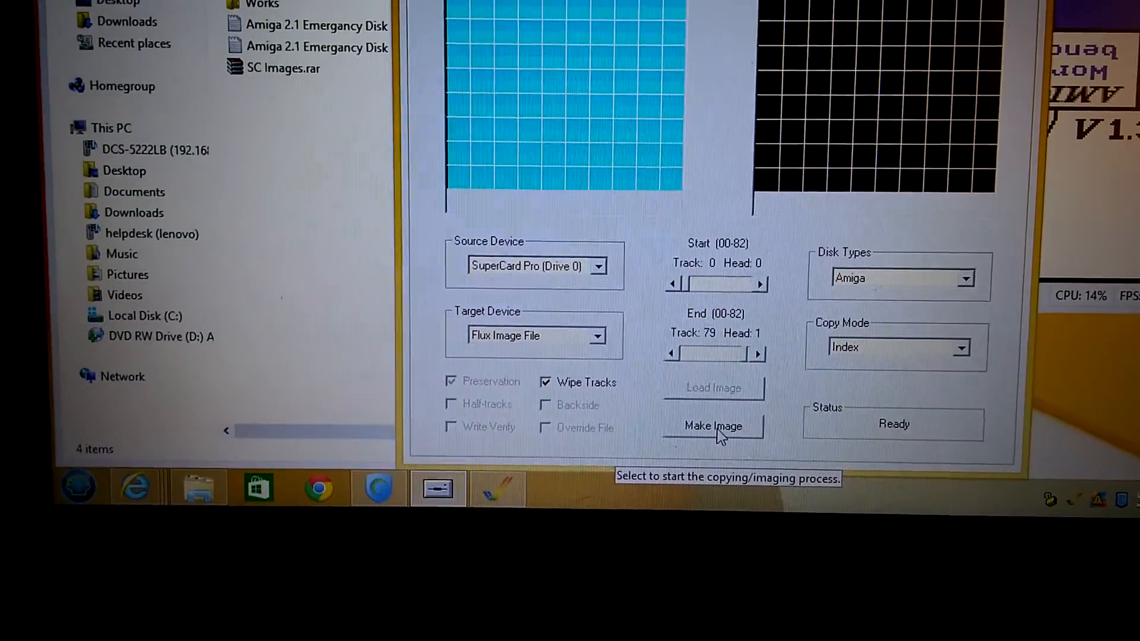
- Start a new flux image and name it 'Lemmings disk1' in the SC Images folder
click(713, 425)
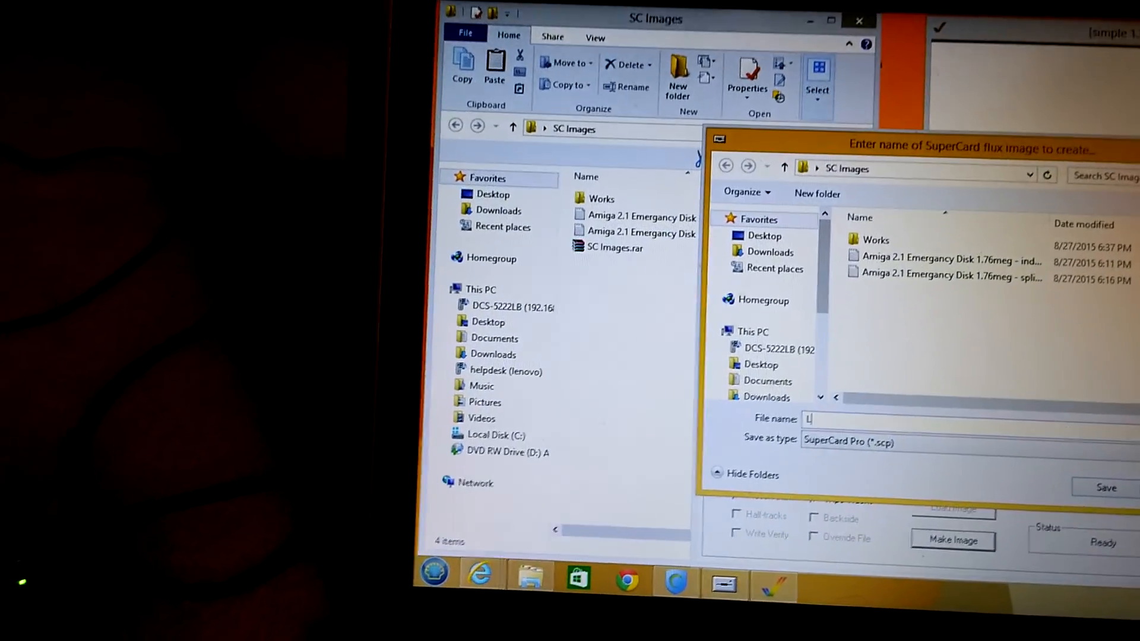
text(emmings disk1)
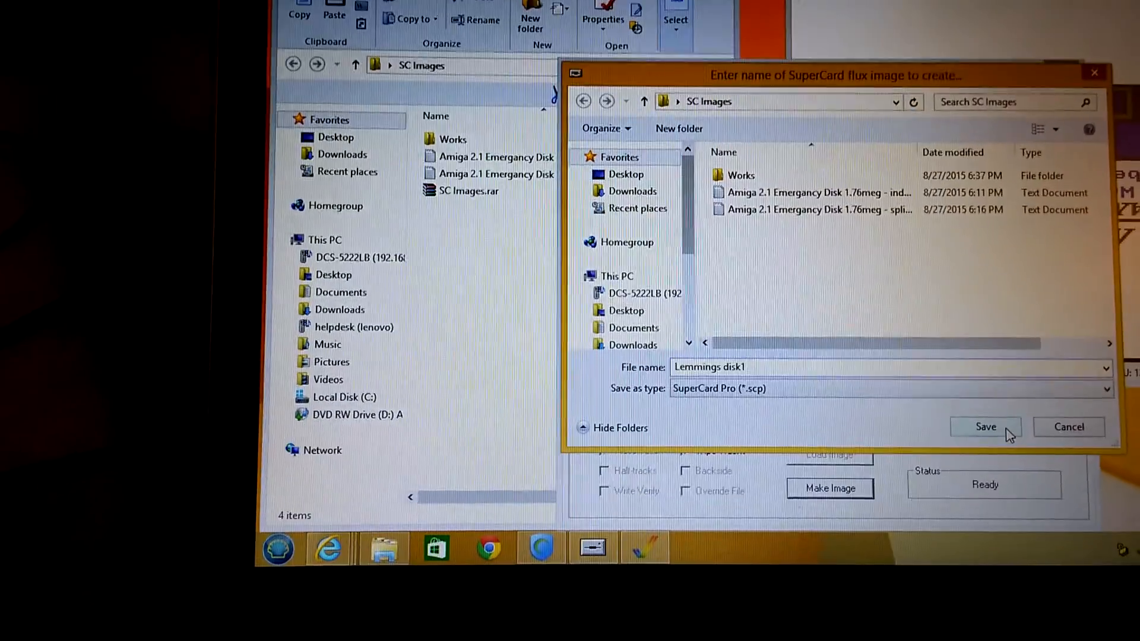
- Save as Lemmings disk1.scp and image the first Lemmings floppy from the source drive
click(985, 426)
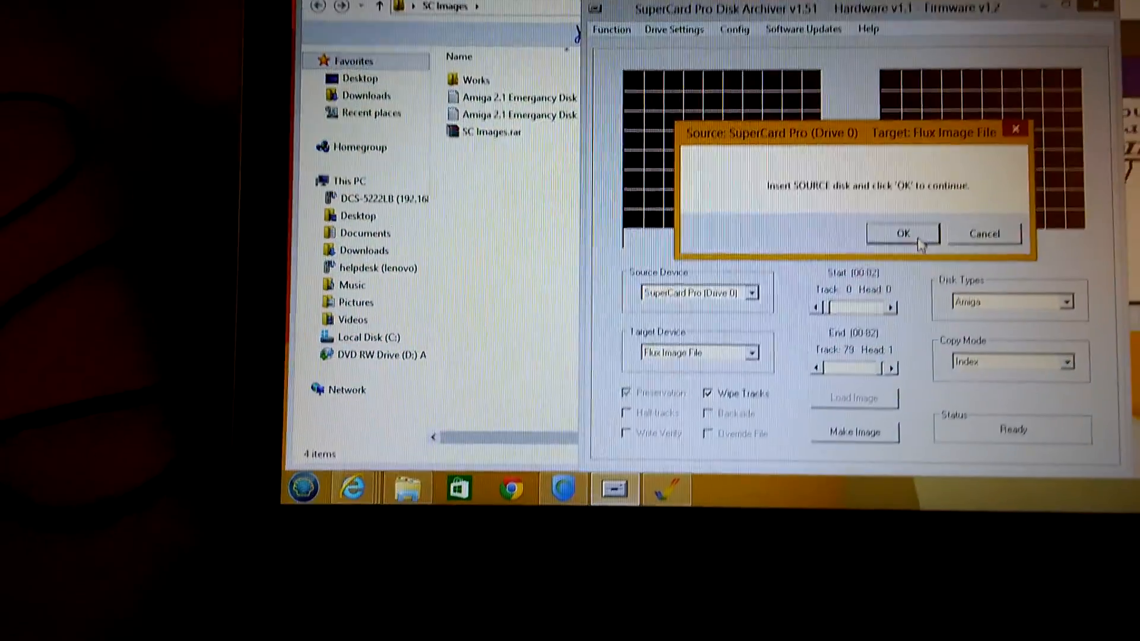
click(903, 233)
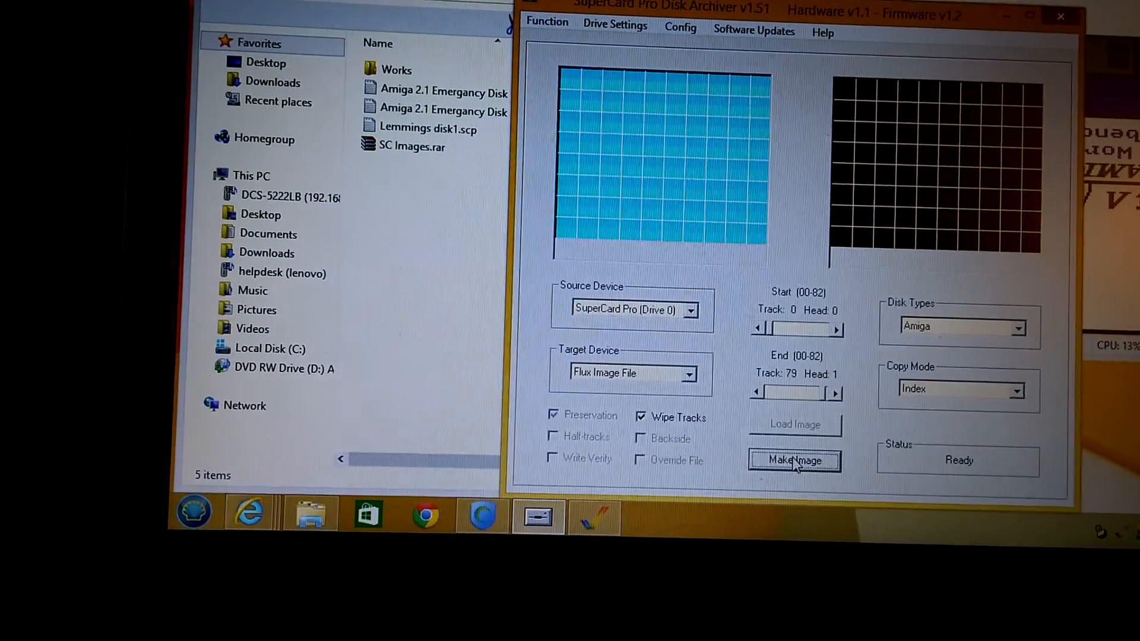
- Start a second flux image saved as 'Lemmings disk2.scp', awaiting the source disk
click(794, 461)
text(Lemmings disk2.scp)
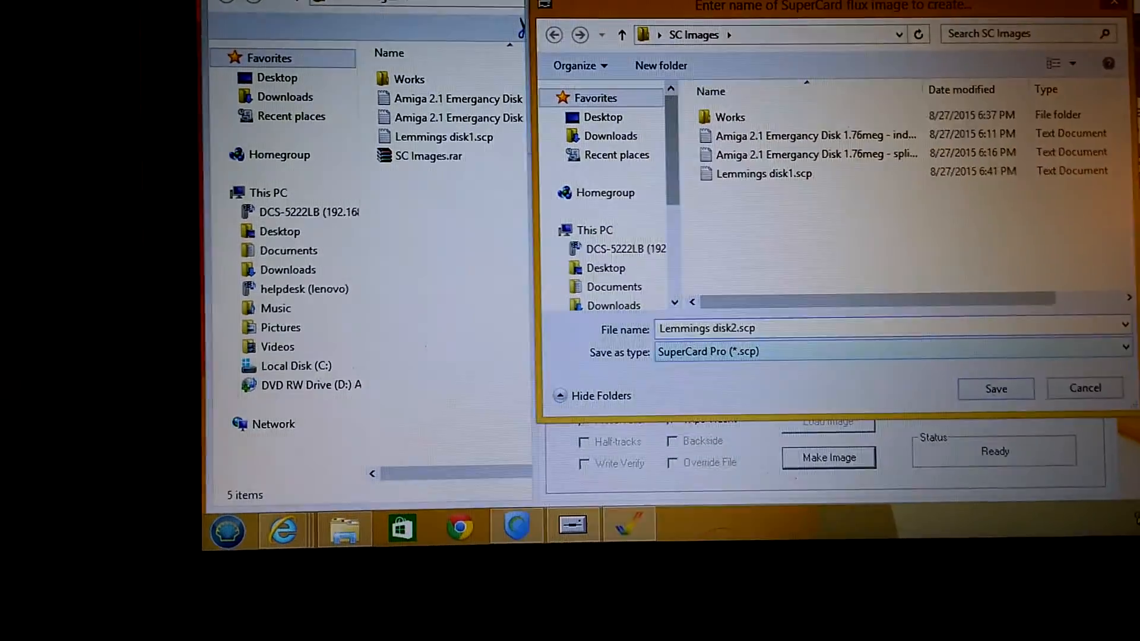
click(995, 389)
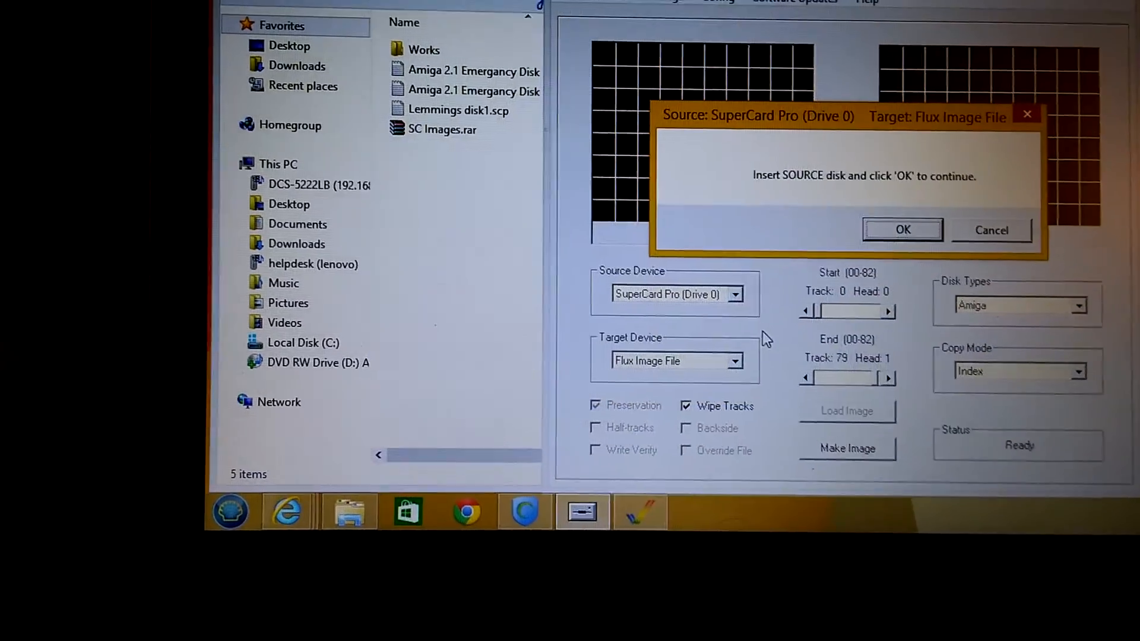
click(901, 229)
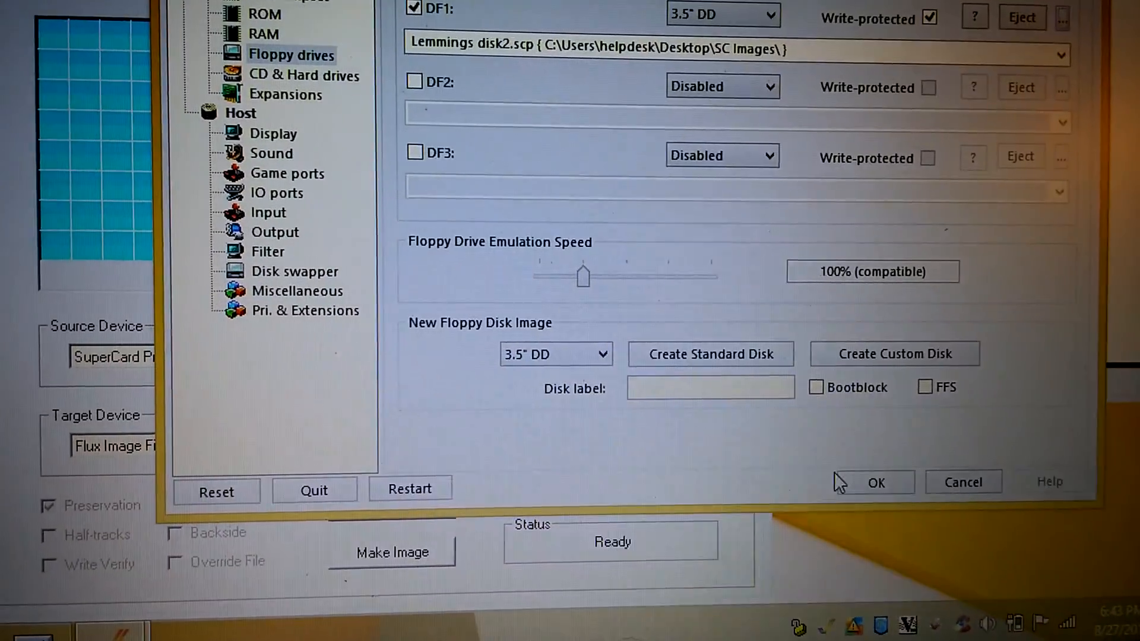
- Confirm the floppy settings (disk1 in DF0, disk2 in DF1) and start the Amiga emulation
click(872, 482)
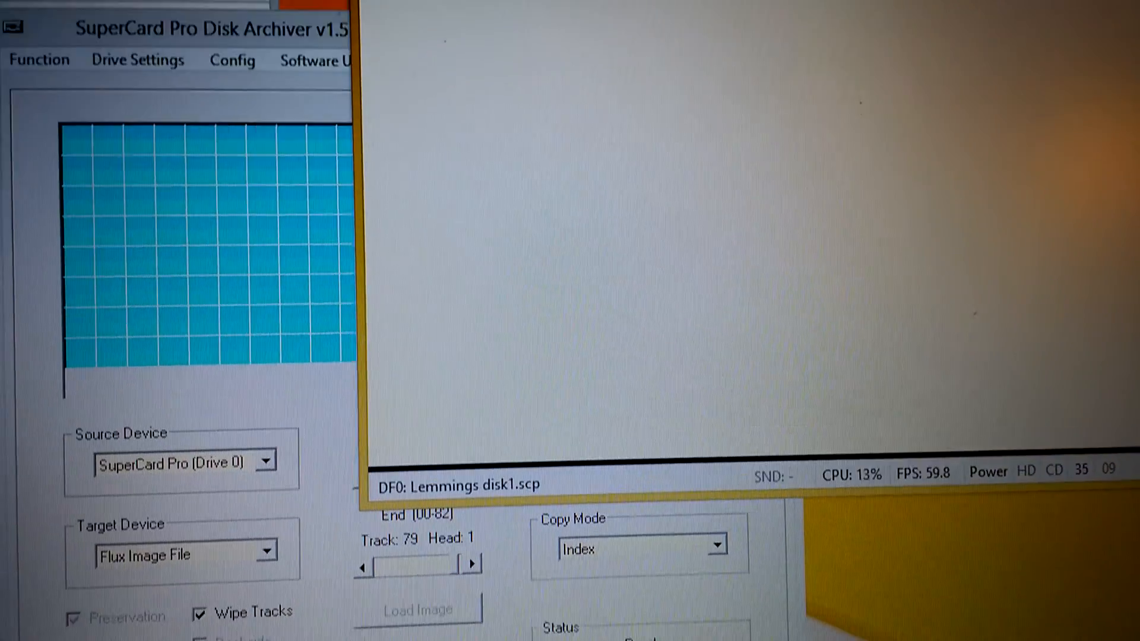